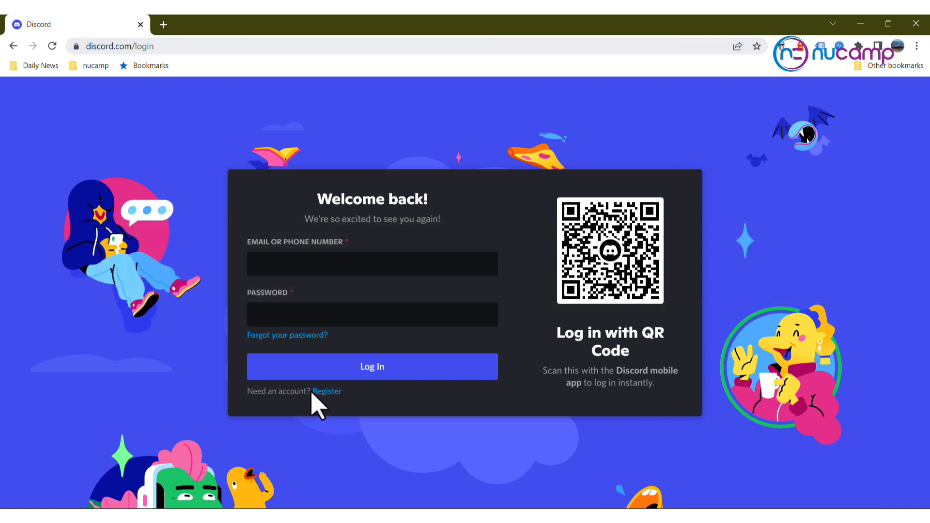
# Step: Switch from the Discord login page to the new-account registration form
pyautogui.click(327, 390)
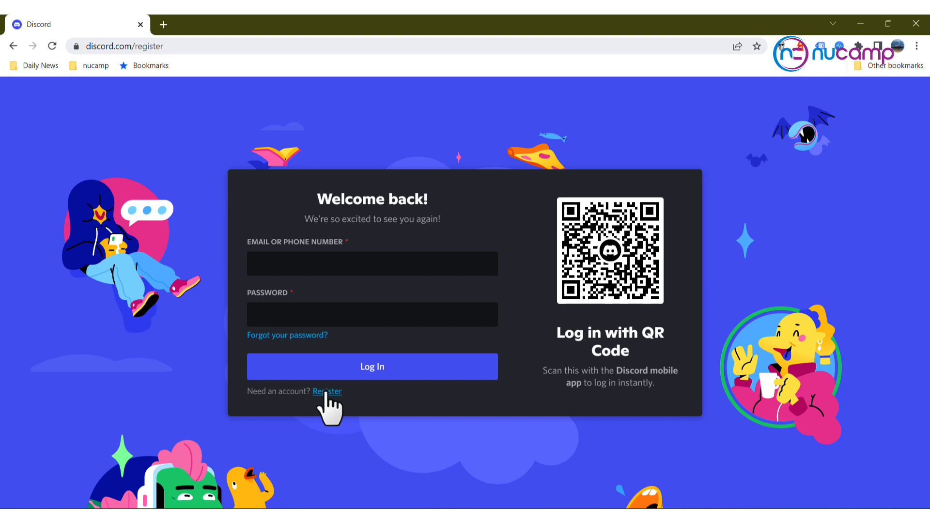
pyautogui.click(327, 391)
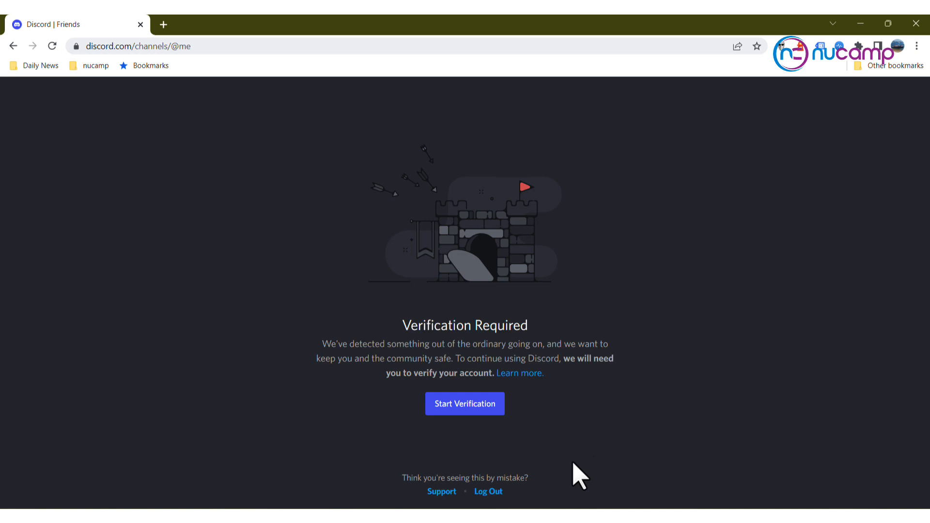
pyautogui.moveTo(574, 463)
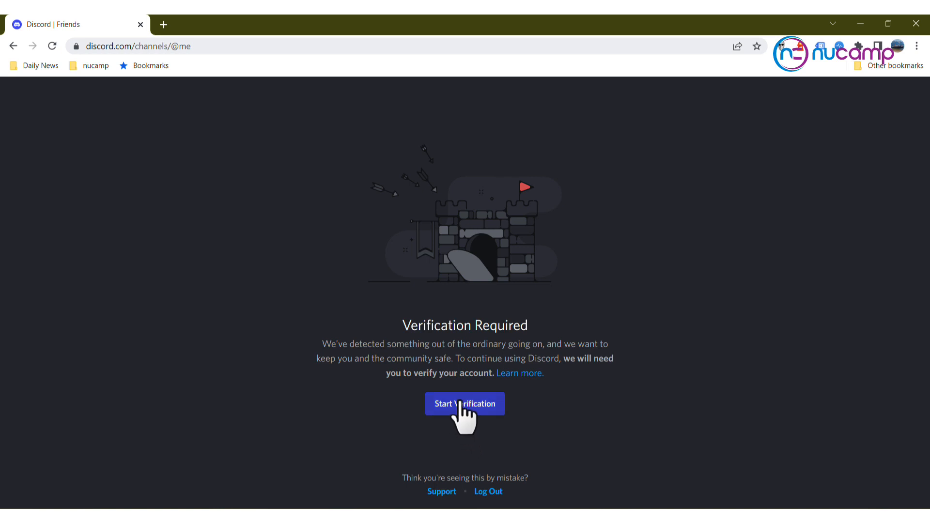
# Step: Start verification of the new account and focus the phone number field
pyautogui.click(464, 404)
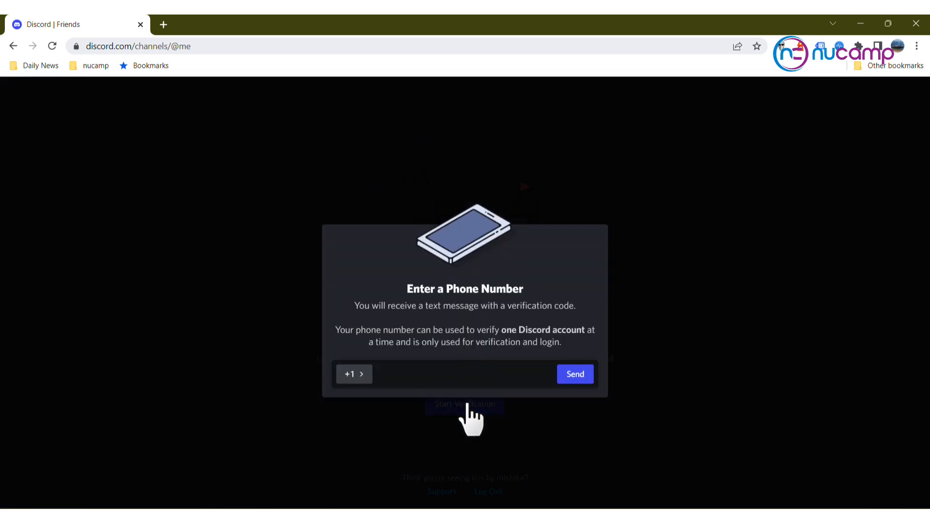
pyautogui.click(415, 374)
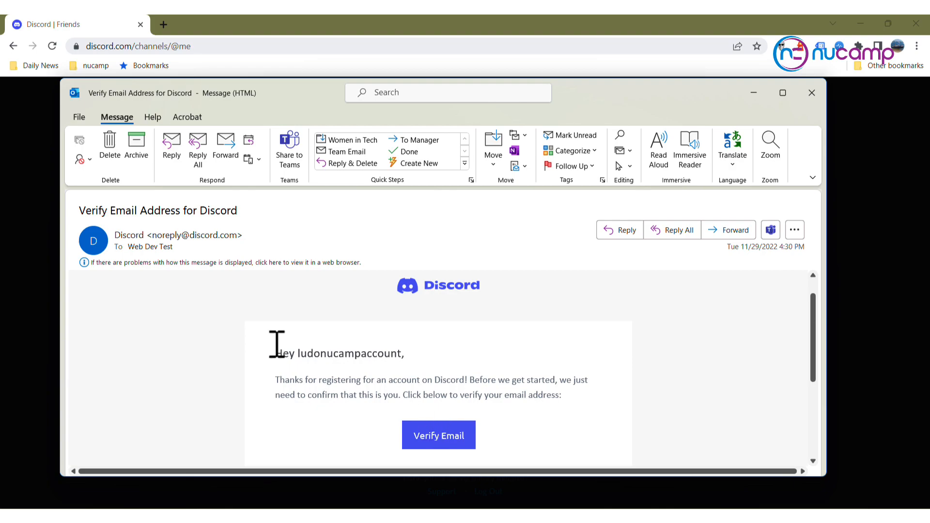
# Step: Verify the account's email from the Outlook message and continue into Discord
pyautogui.click(438, 435)
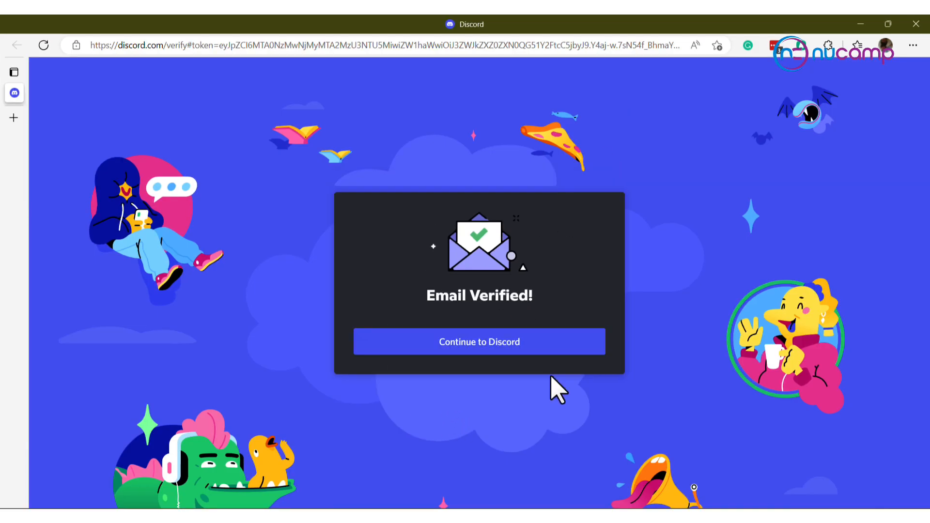
pyautogui.click(478, 342)
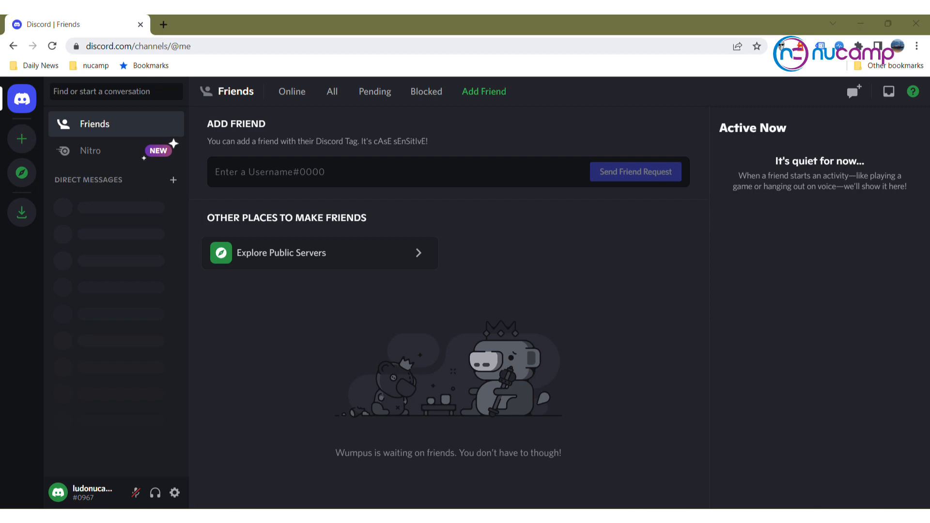
pyautogui.moveTo(22, 138)
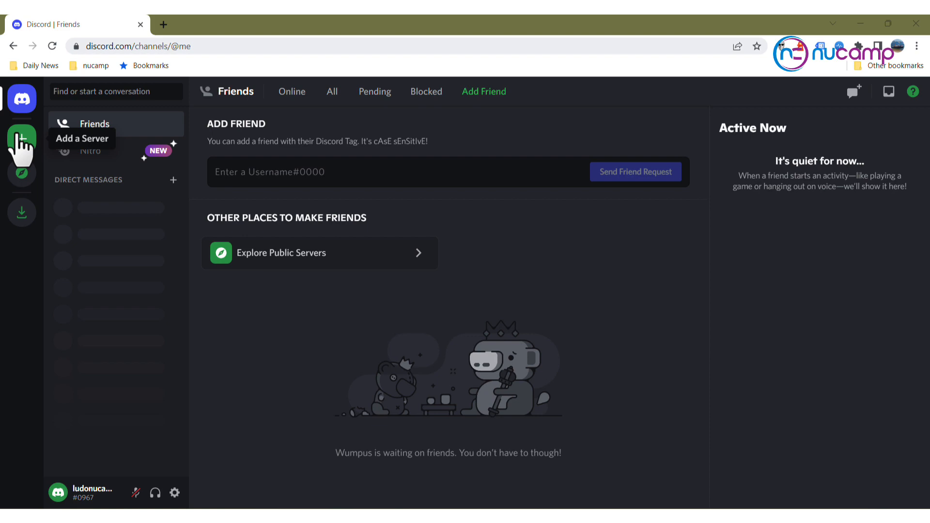
# Step: Join the Nucamp server using the invite link 'nucamp'
pyautogui.click(22, 139)
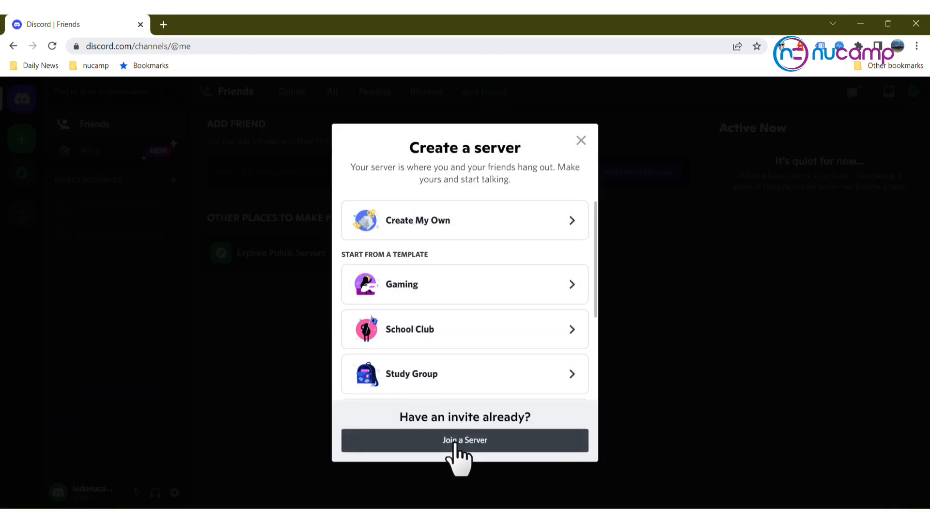
pyautogui.click(464, 440)
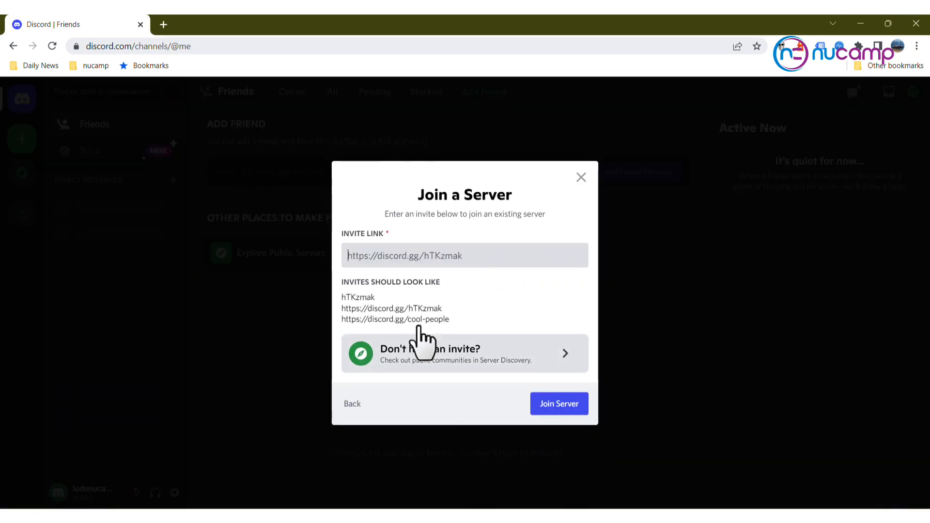
pyautogui.click(405, 254)
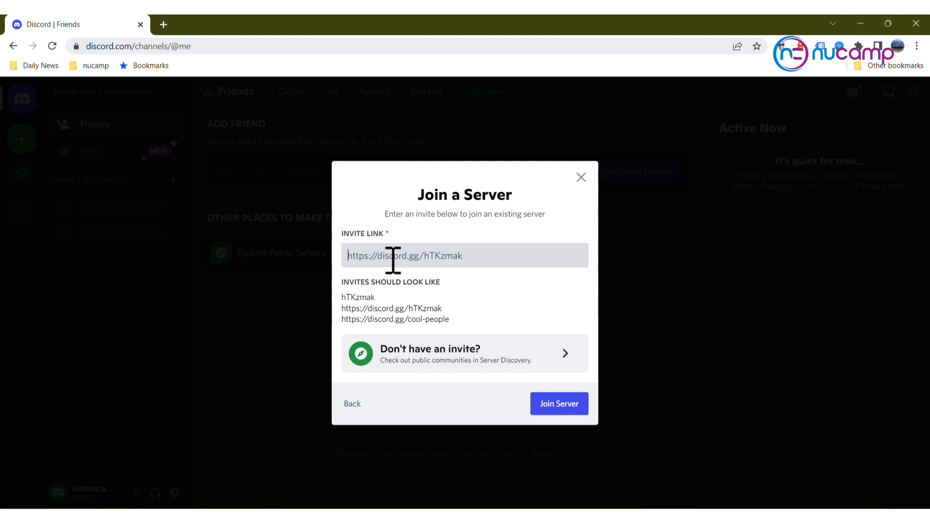
pyautogui.write('nucamp')
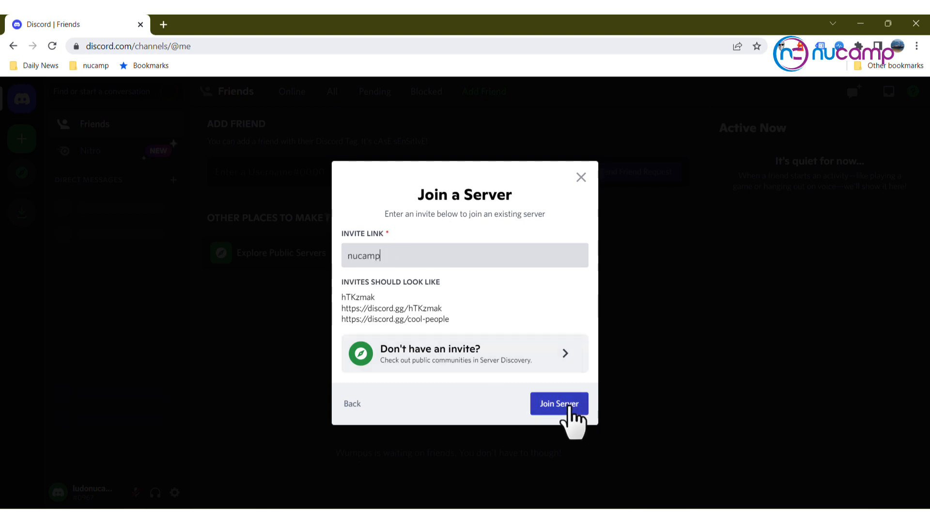
pyautogui.click(558, 404)
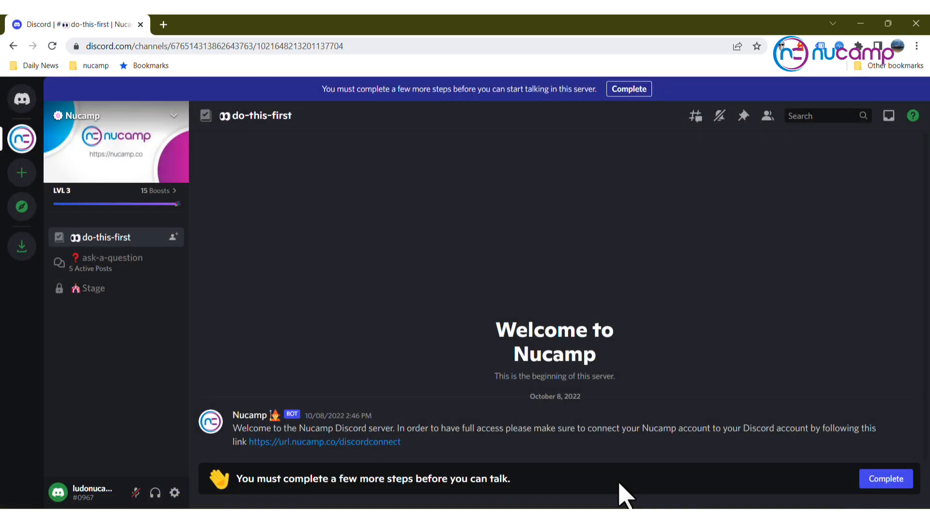
pyautogui.moveTo(469, 192)
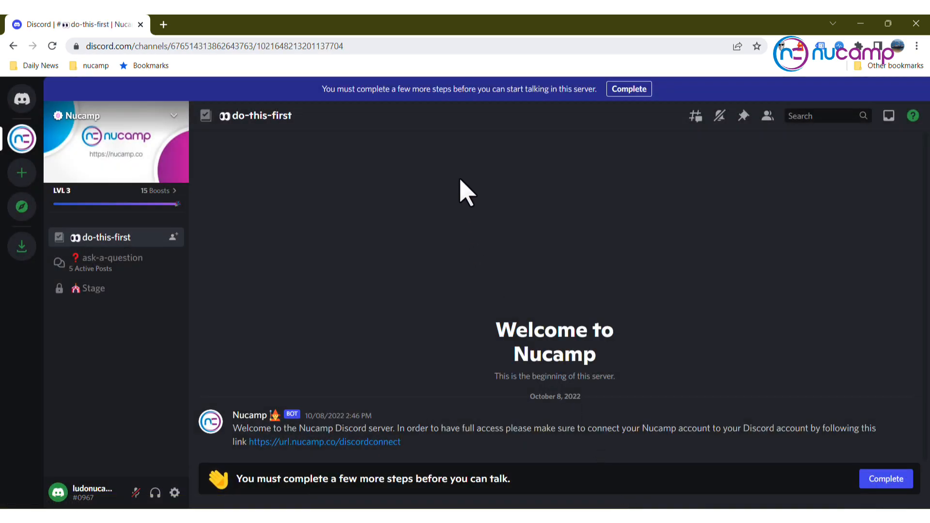
pyautogui.moveTo(585, 98)
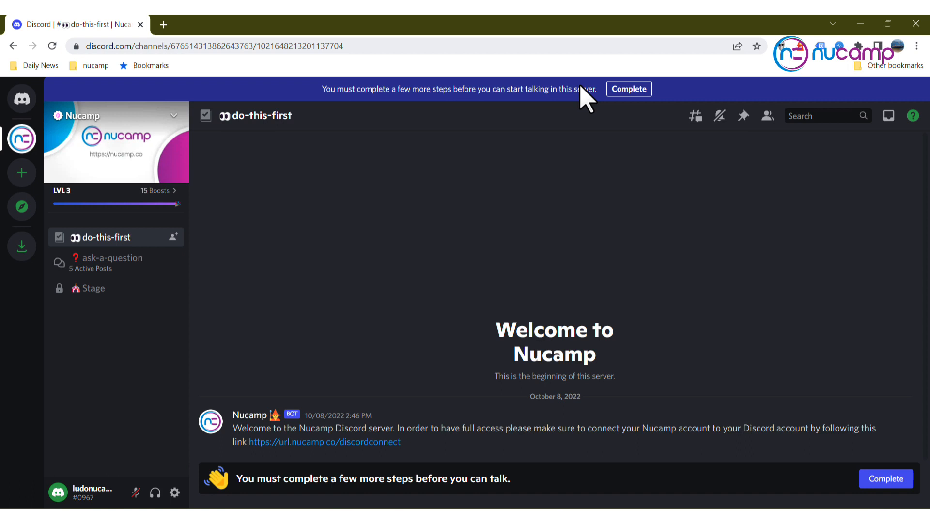
pyautogui.moveTo(189, 335)
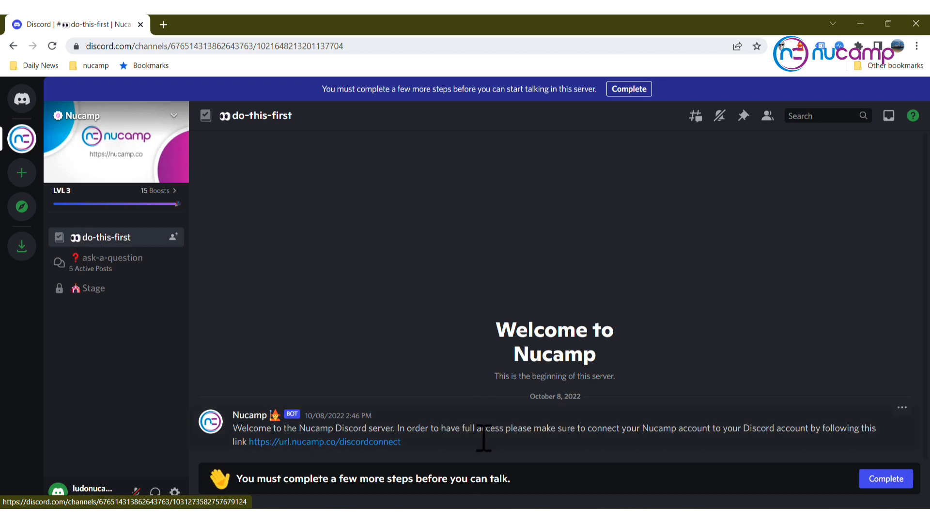
pyautogui.moveTo(478, 492)
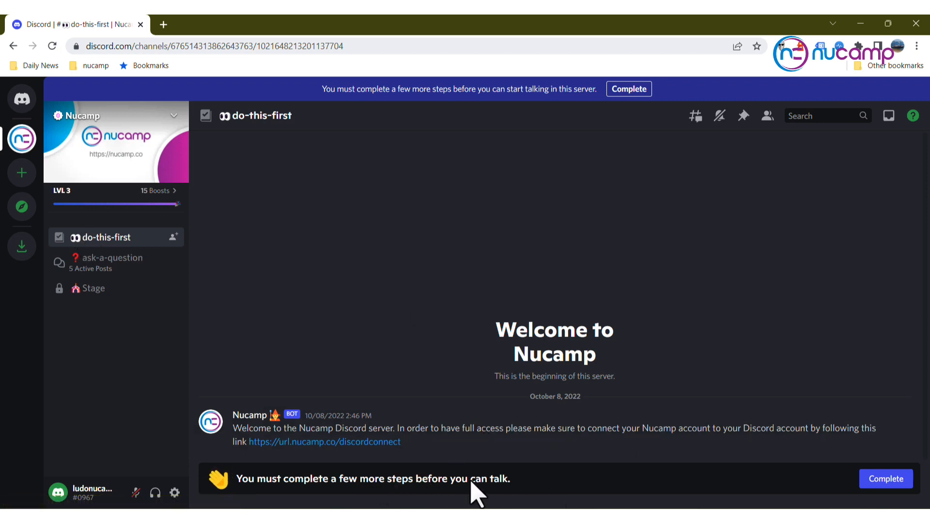
pyautogui.moveTo(324, 495)
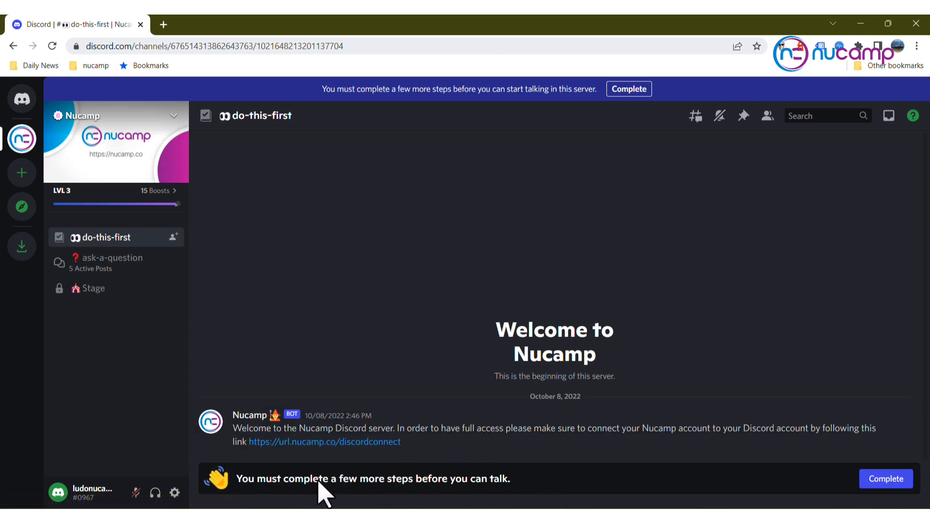
pyautogui.moveTo(885, 479)
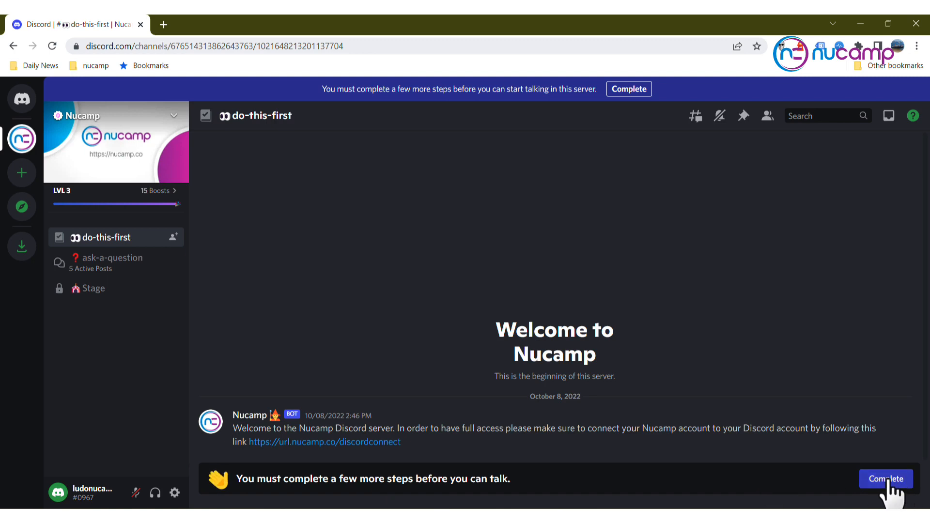
# Step: Complete the pending steps by agreeing to and submitting the Nucamp server rules
pyautogui.click(885, 478)
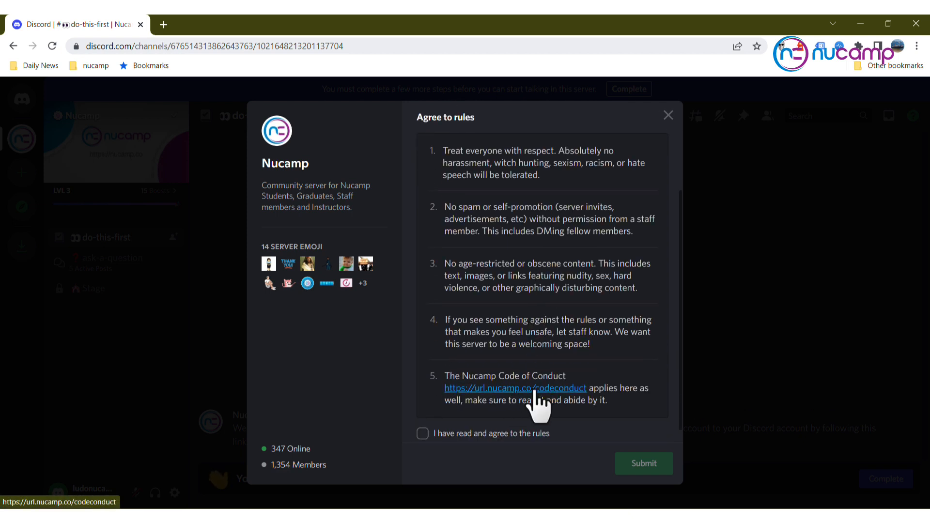
pyautogui.moveTo(510, 409)
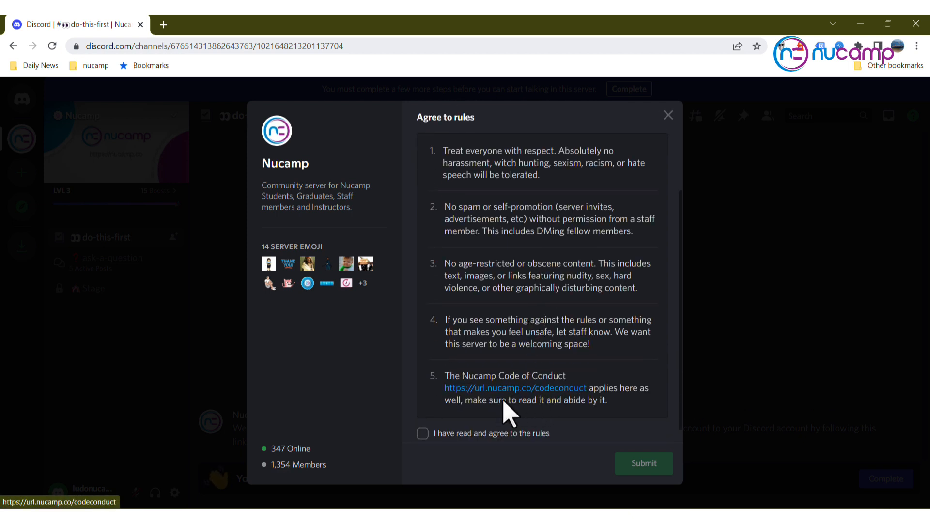
pyautogui.click(423, 434)
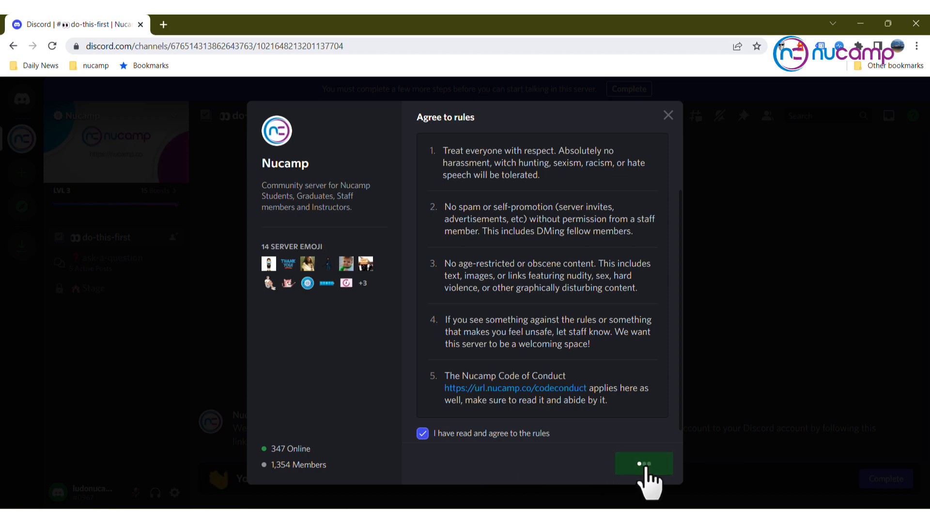
pyautogui.click(643, 463)
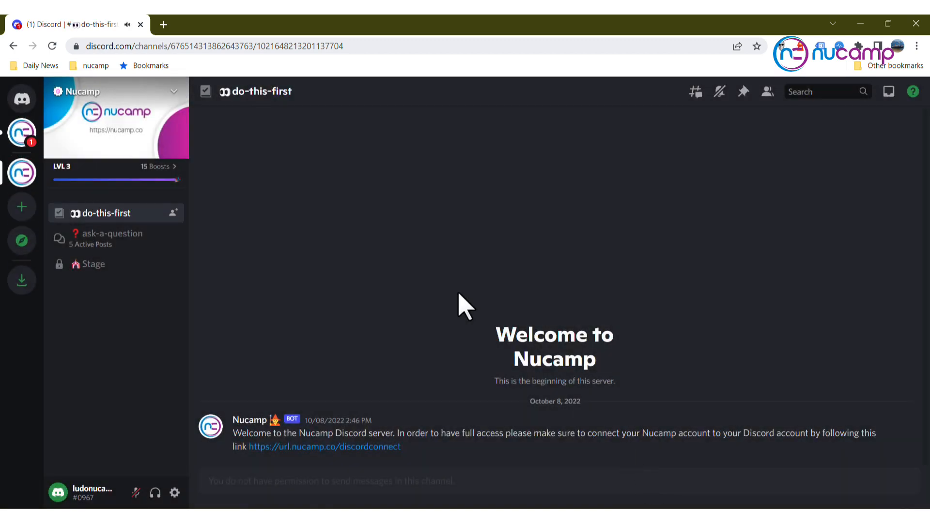
pyautogui.moveTo(392, 409)
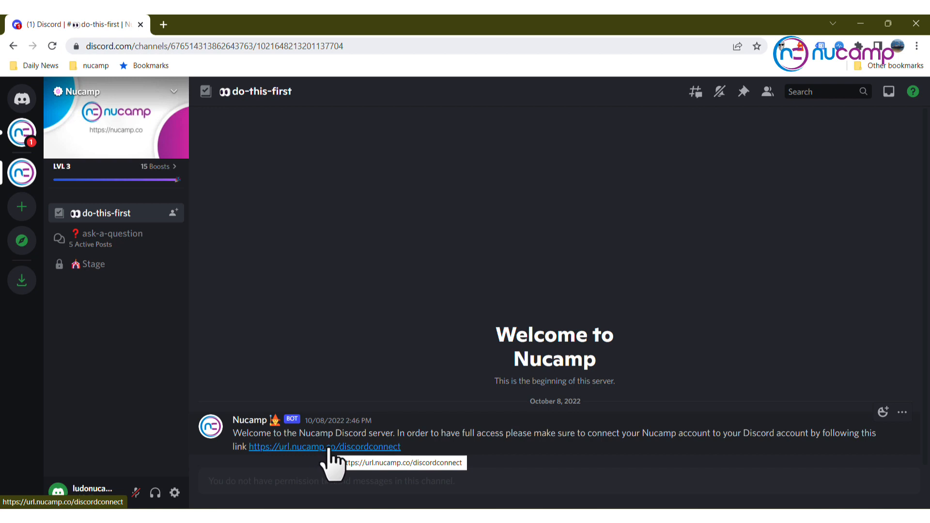
# Step: Follow the url.nucamp.co/discordconnect link and grant Nucamp access to the account
pyautogui.click(324, 447)
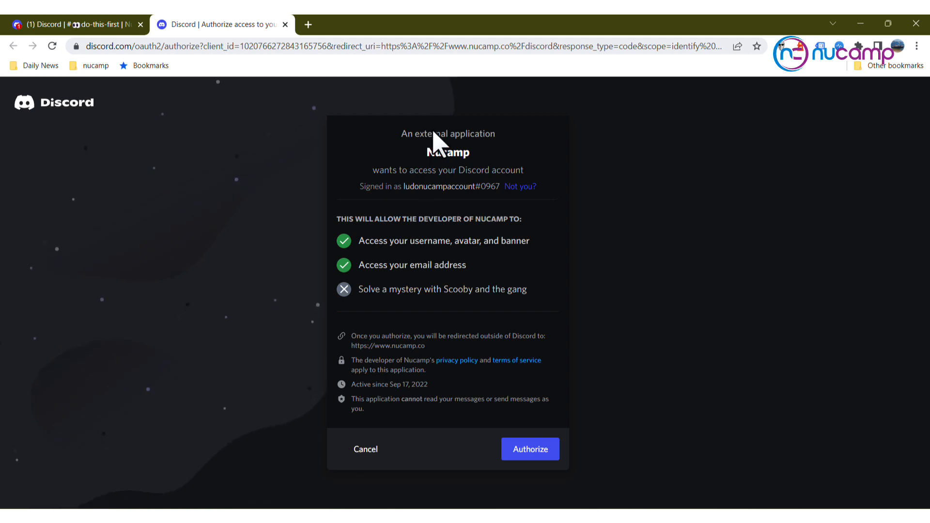
pyautogui.moveTo(480, 204)
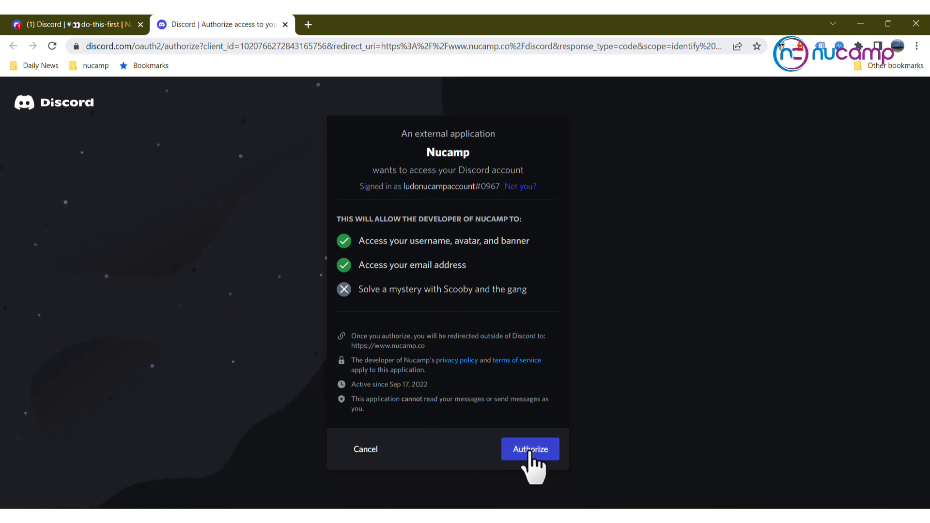
pyautogui.click(529, 449)
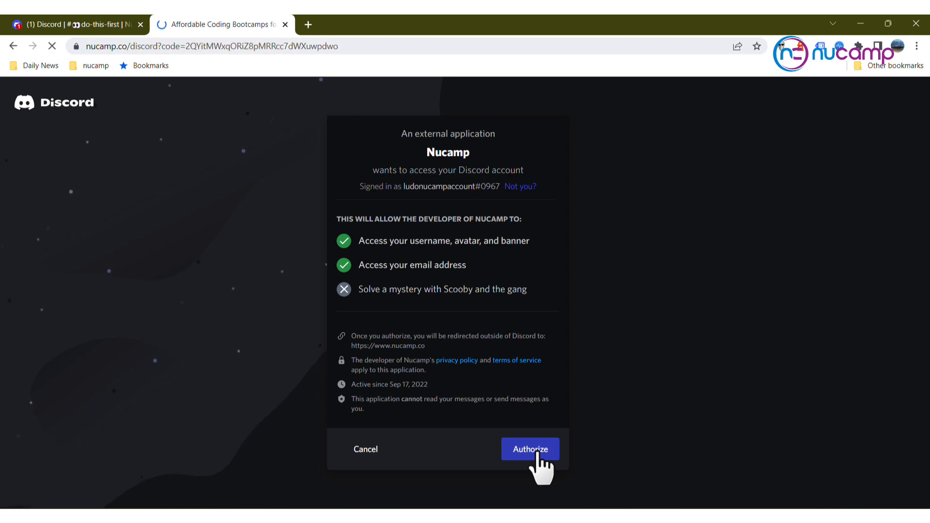
# Step: Dismiss the coupon banner and expand the extra sign-in options on the Nucamp login page
pyautogui.click(530, 449)
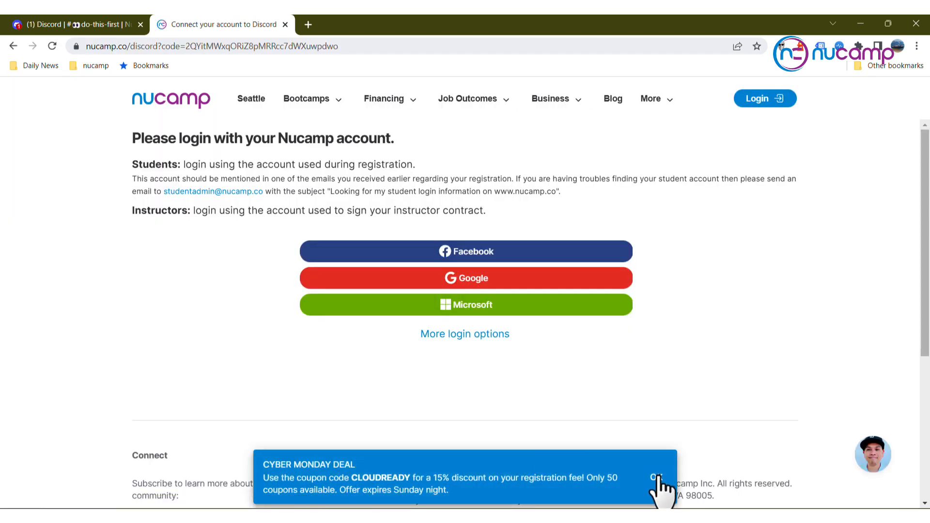
pyautogui.click(656, 480)
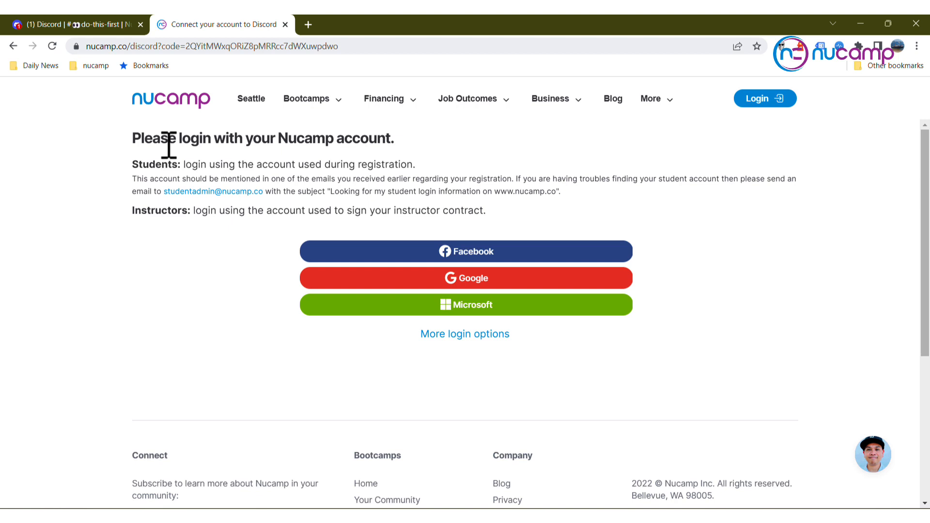
pyautogui.moveTo(242, 147)
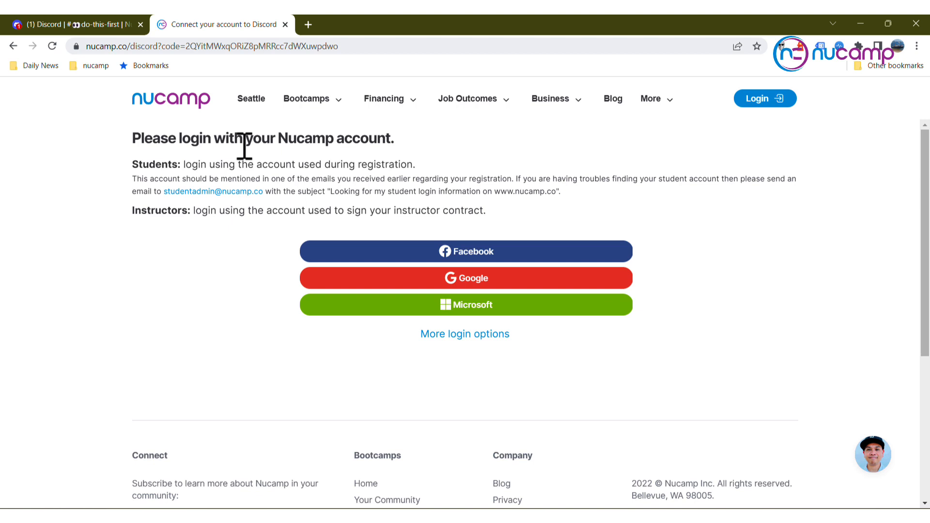
pyautogui.moveTo(290, 135)
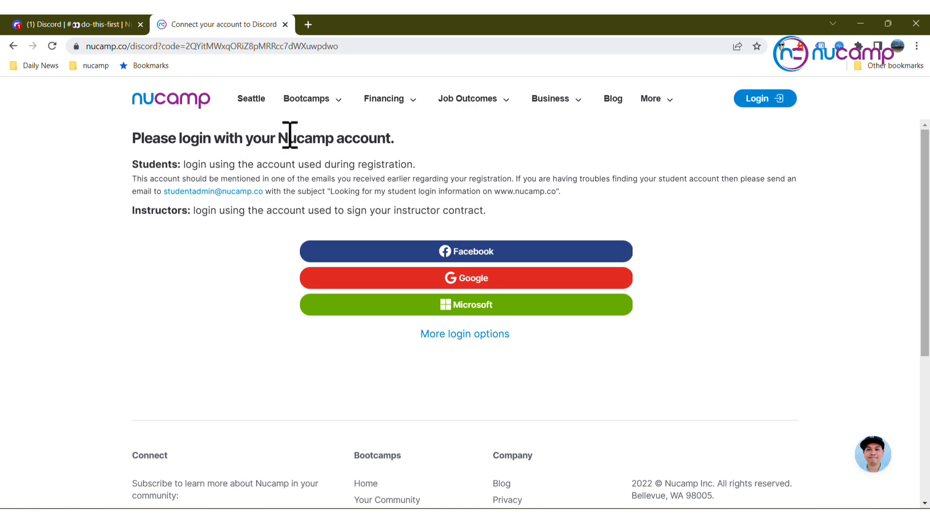
pyautogui.click(464, 334)
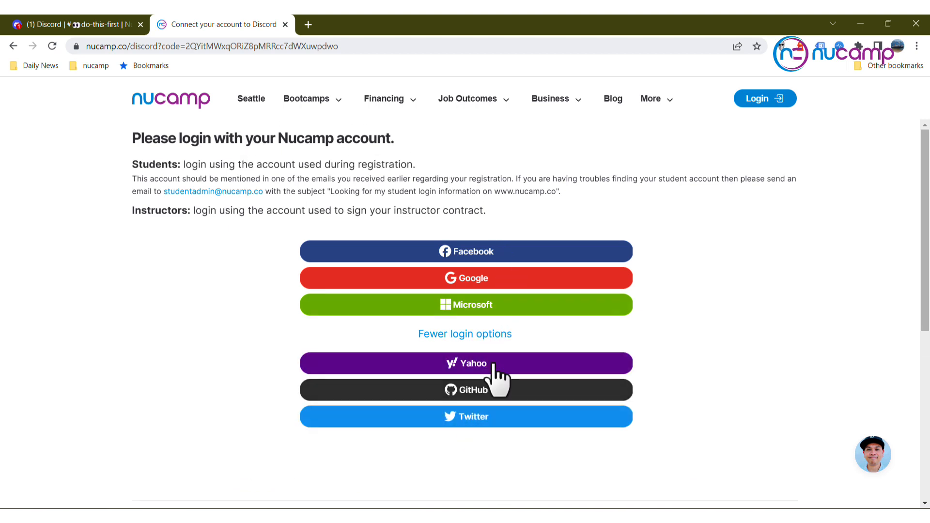
pyautogui.moveTo(465, 333)
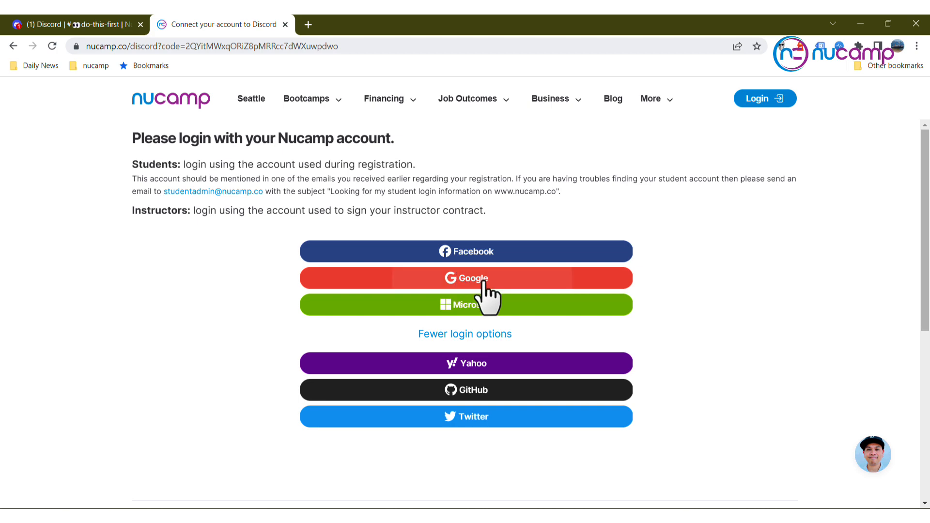
# Step: Sign in to Nucamp with Google, connect the Discord account as a student, and return to Discord
pyautogui.click(466, 278)
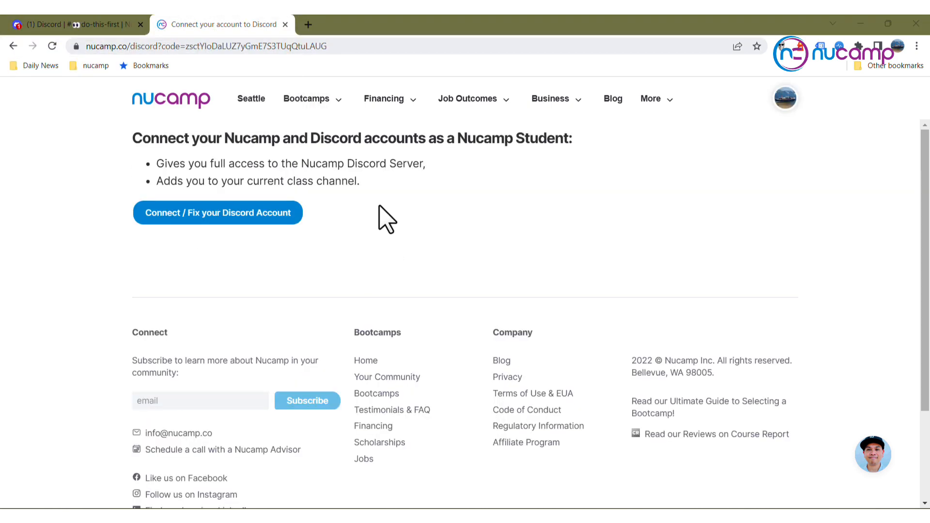
pyautogui.moveTo(267, 268)
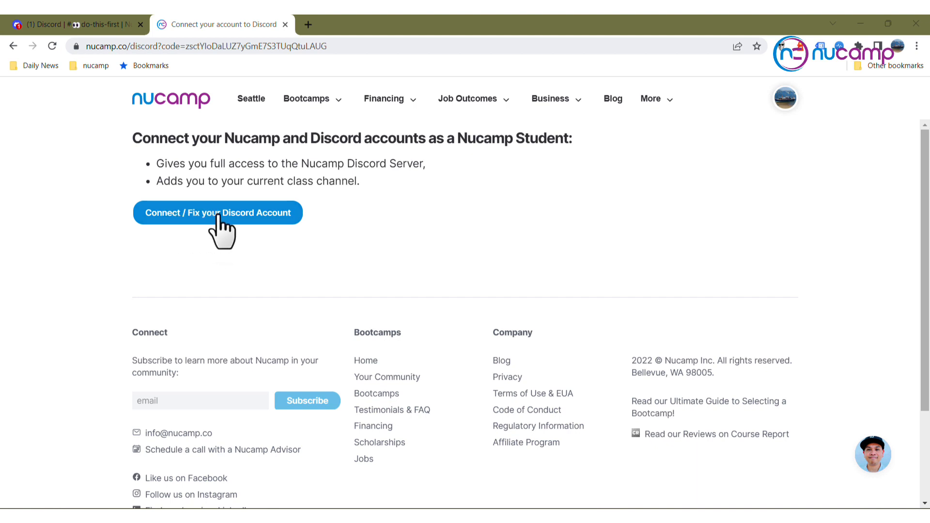
pyautogui.click(218, 212)
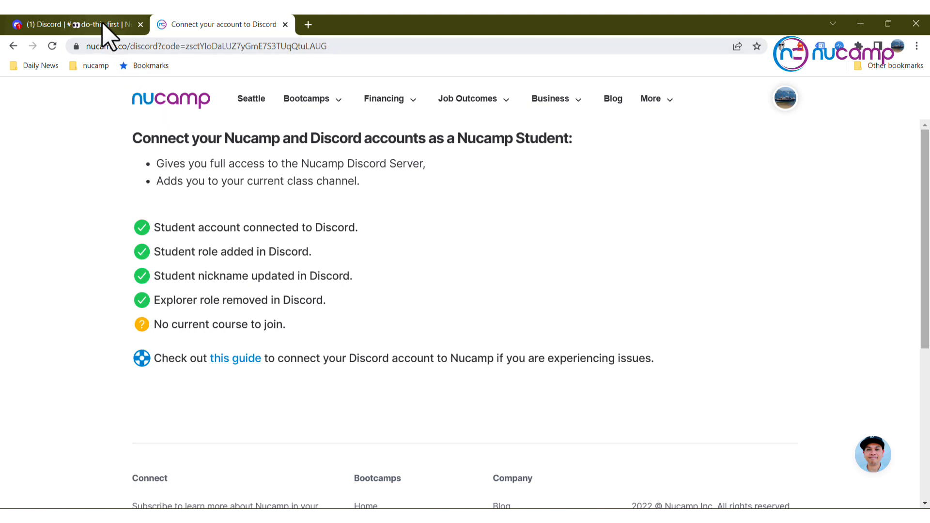
pyautogui.click(77, 24)
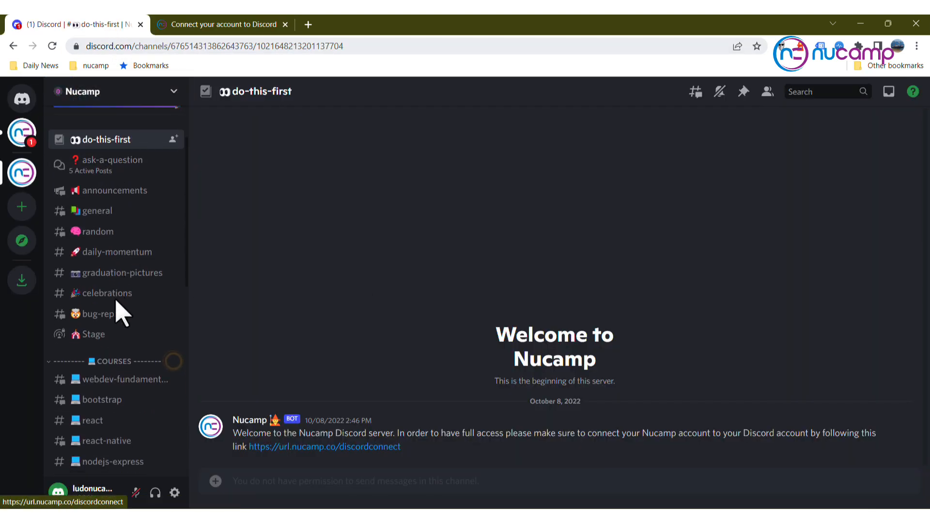
# Step: Scroll down the Nucamp server's channel list past Events, announcements and course channels
pyautogui.scroll(-3)
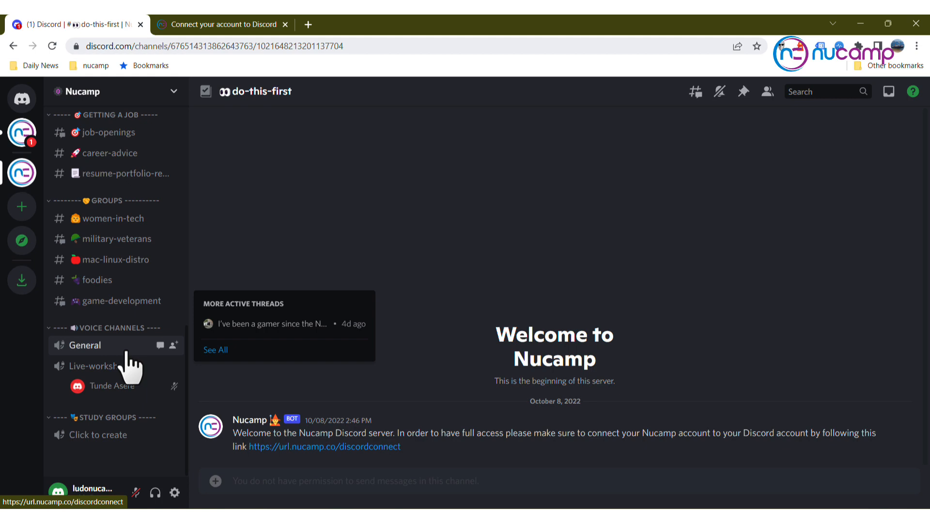
pyautogui.scroll(-3)
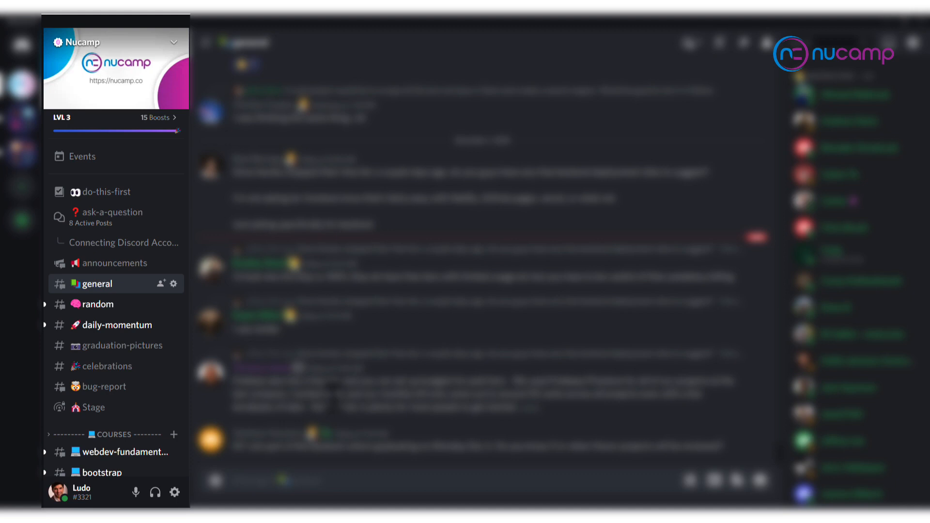
pyautogui.moveTo(377, 350)
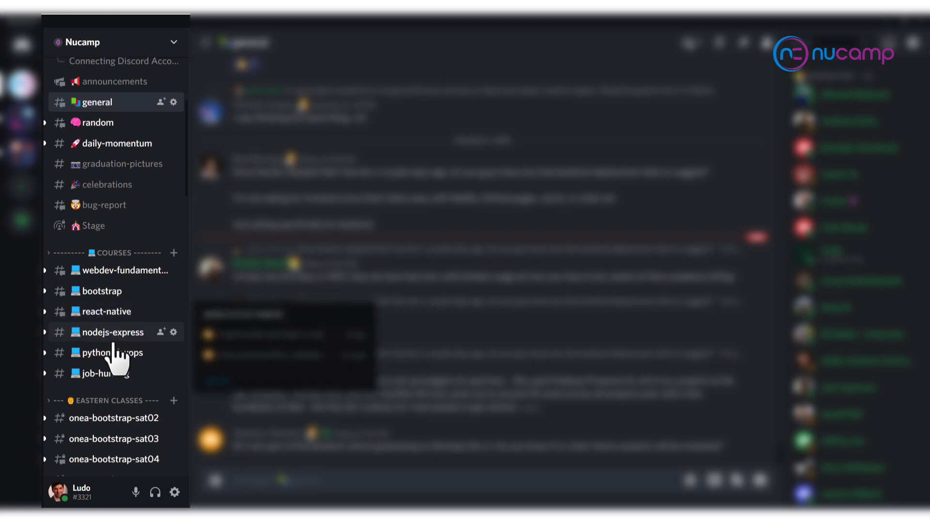
pyautogui.scroll(-3)
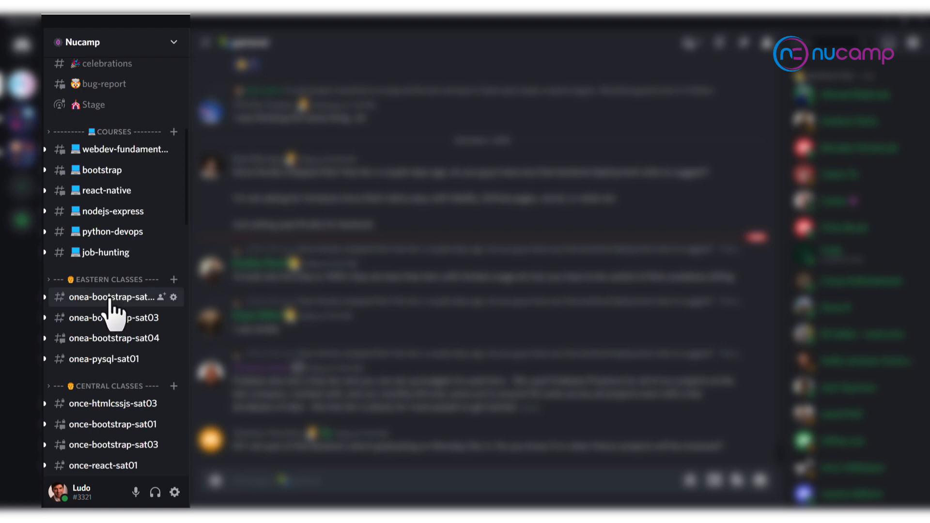
# Step: Visit the first Eastern Classes channel, then the #job-openings channel under Getting a Job
pyautogui.click(107, 296)
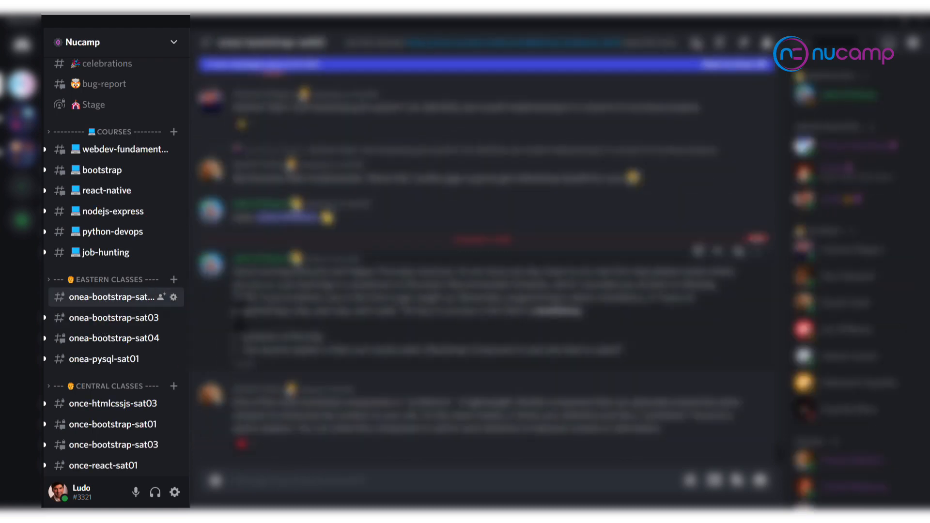
pyautogui.moveTo(104, 359)
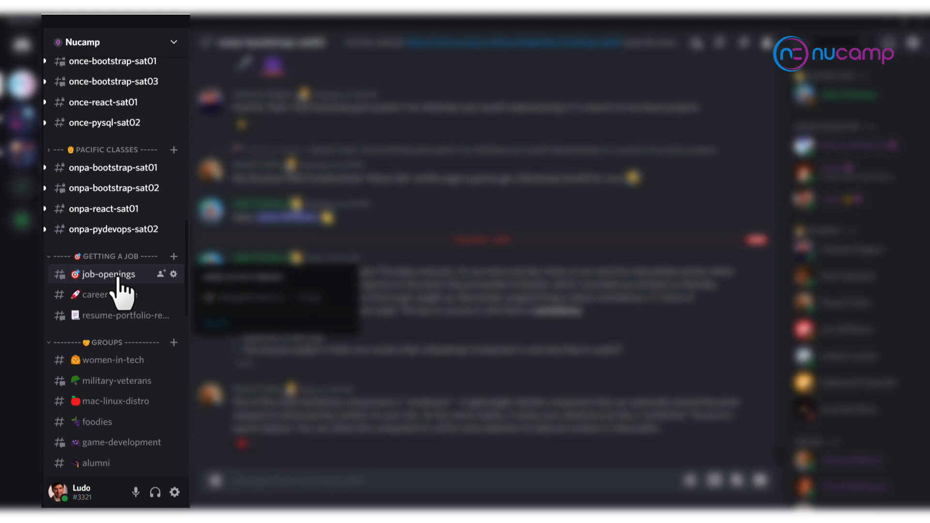
pyautogui.click(106, 294)
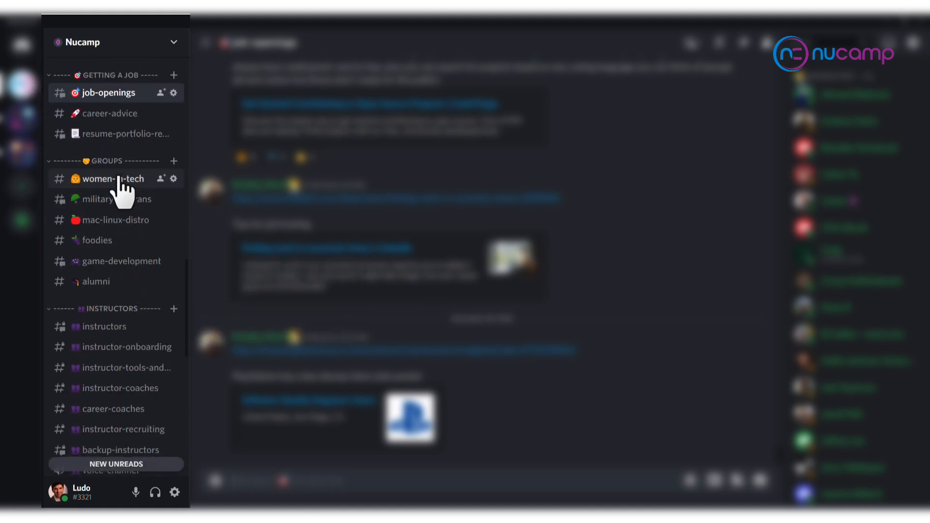
pyautogui.moveTo(101, 327)
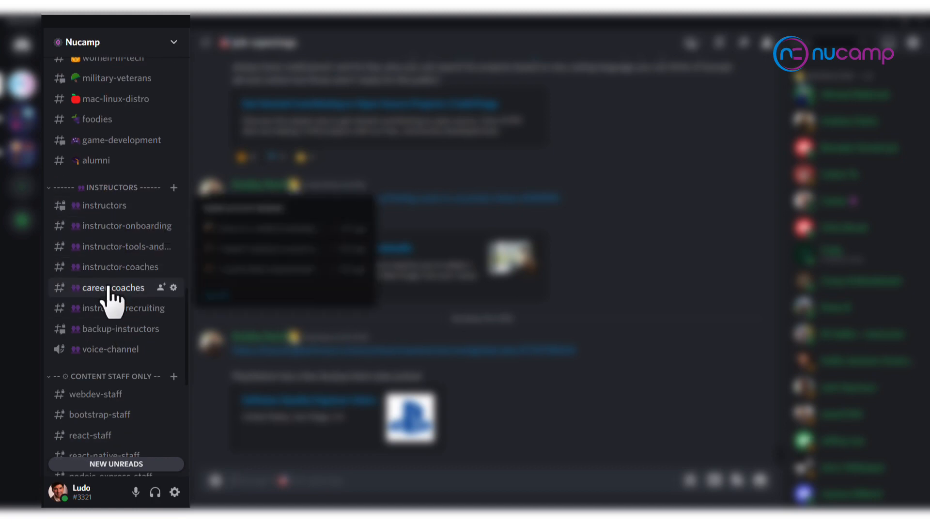
pyautogui.moveTo(104, 206)
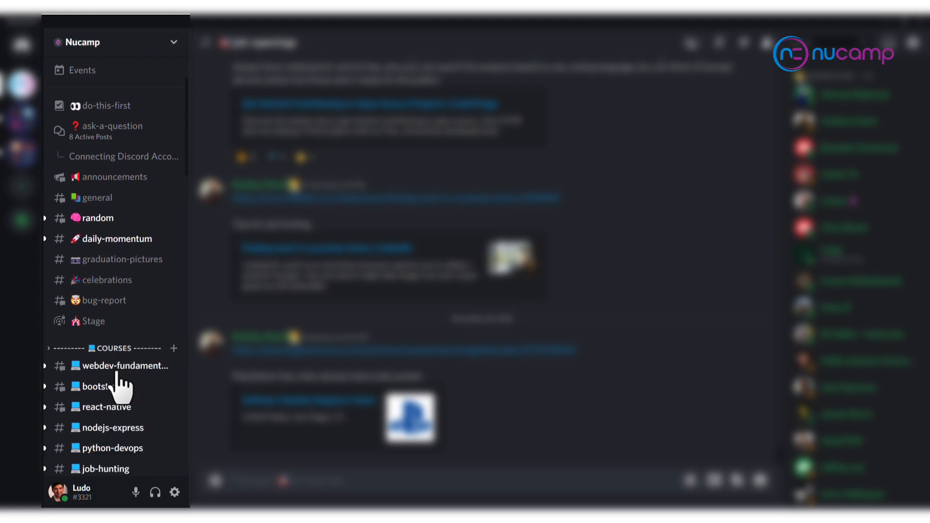
pyautogui.scroll(-3)
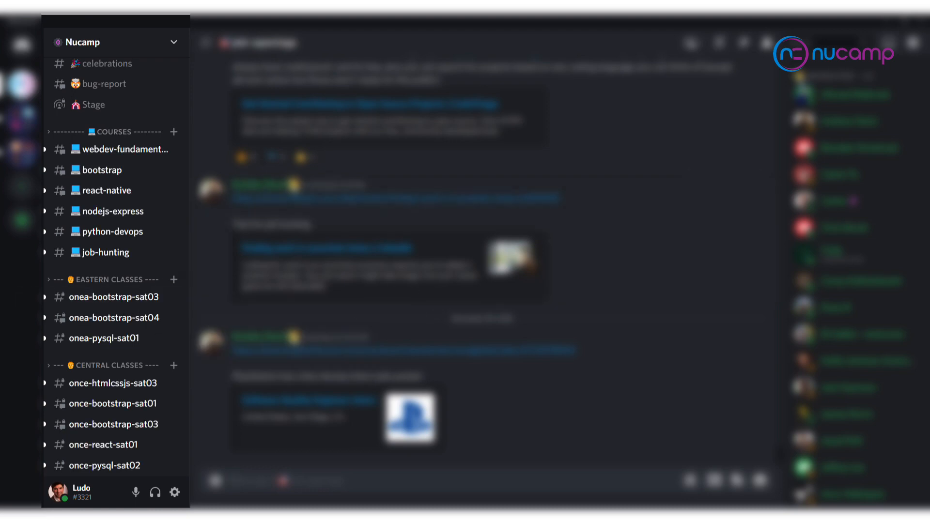
pyautogui.moveTo(670, 168)
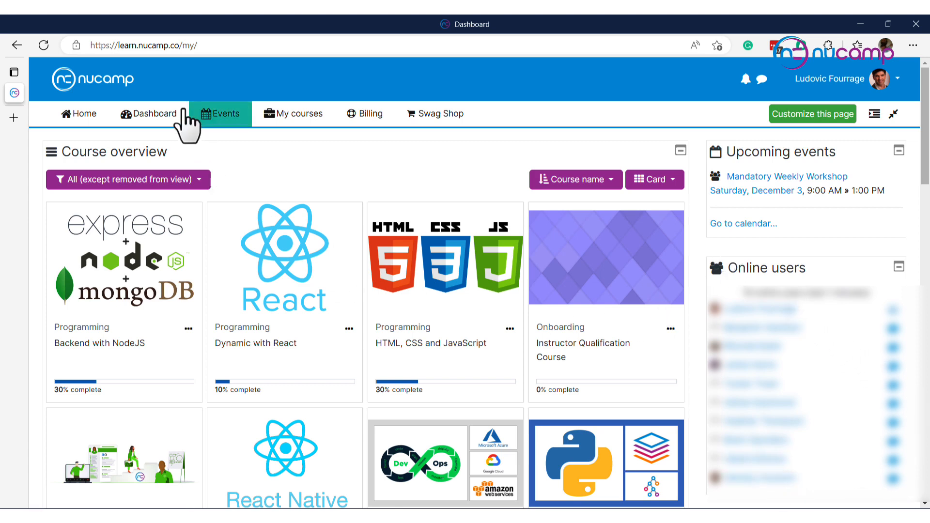
# Step: Go to the Dashboard showing the course overview and the Saturday, December 3 Mandatory Weekly Workshop
pyautogui.click(154, 113)
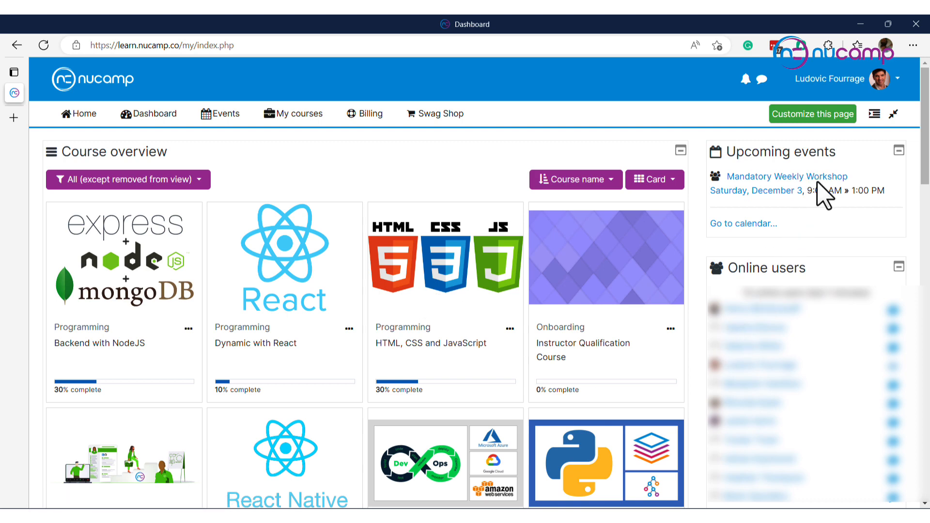
pyautogui.moveTo(787, 176)
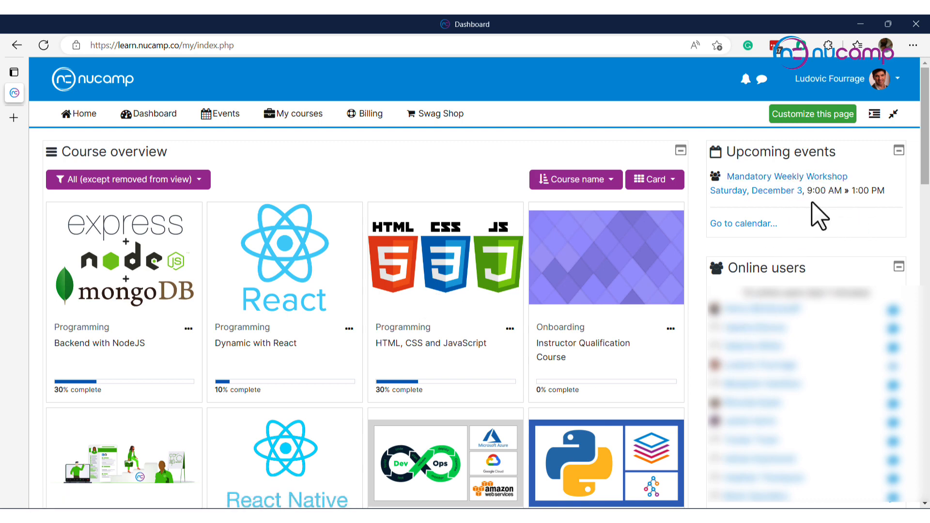
pyautogui.moveTo(377, 246)
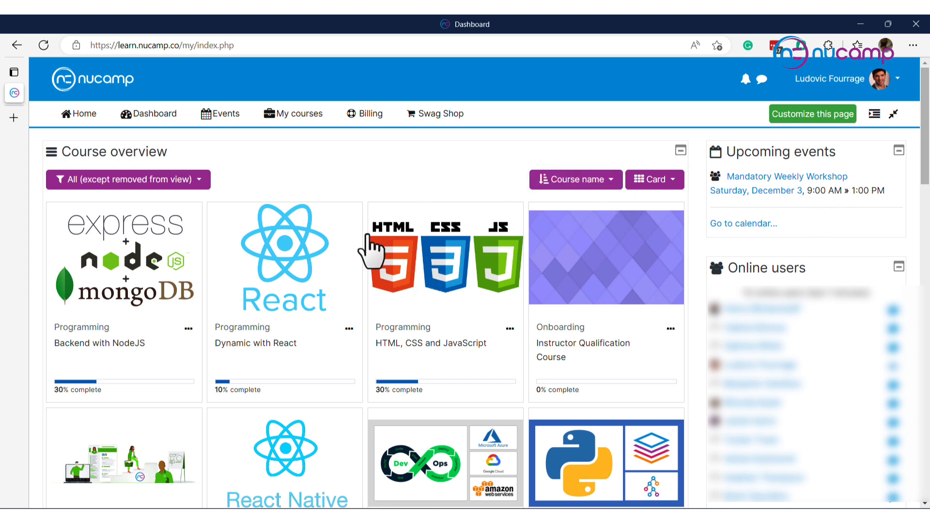
pyautogui.moveTo(249, 264)
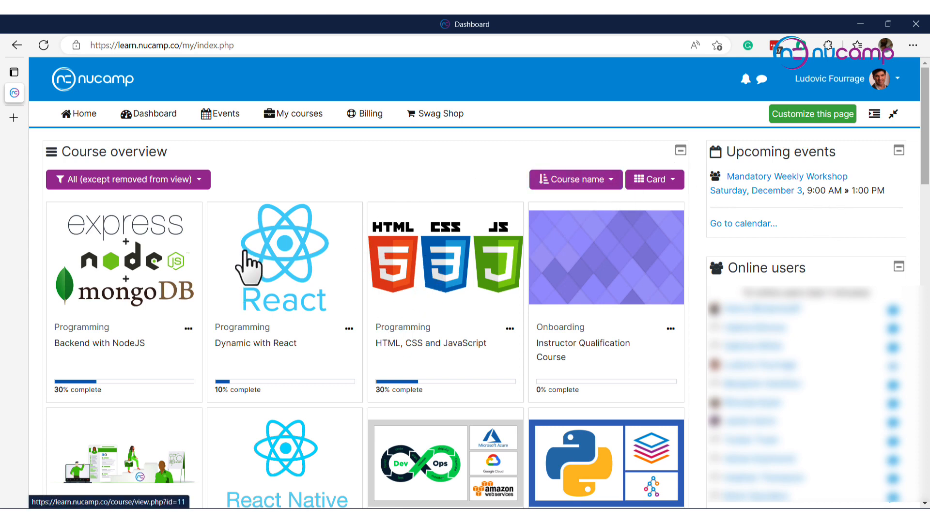